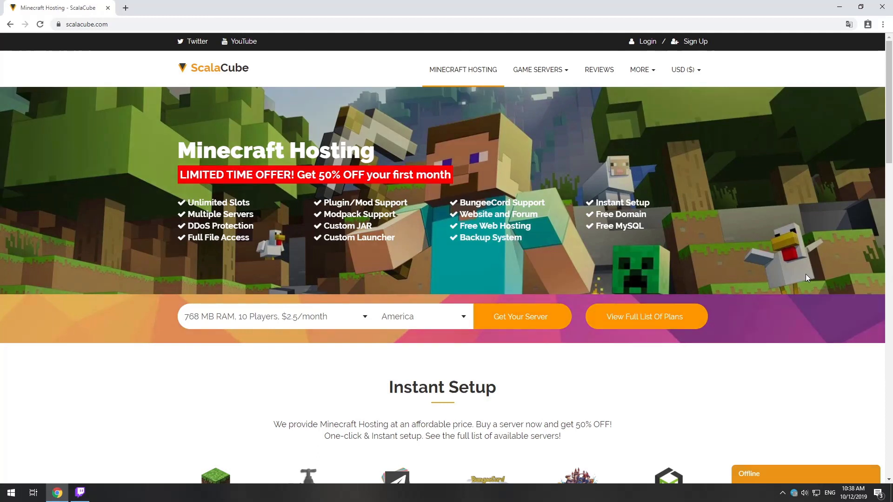
Step: Start a new Minecraft server plan and search the game servers for 'FTB Interactions'
{"action": "left_click", "coordinate": [519, 317]}
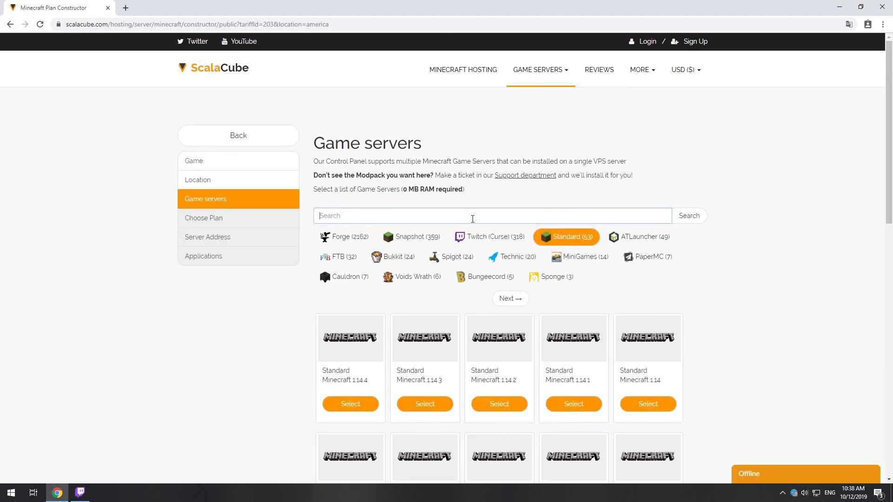
{"action": "type", "text": "FTB Interactions"}
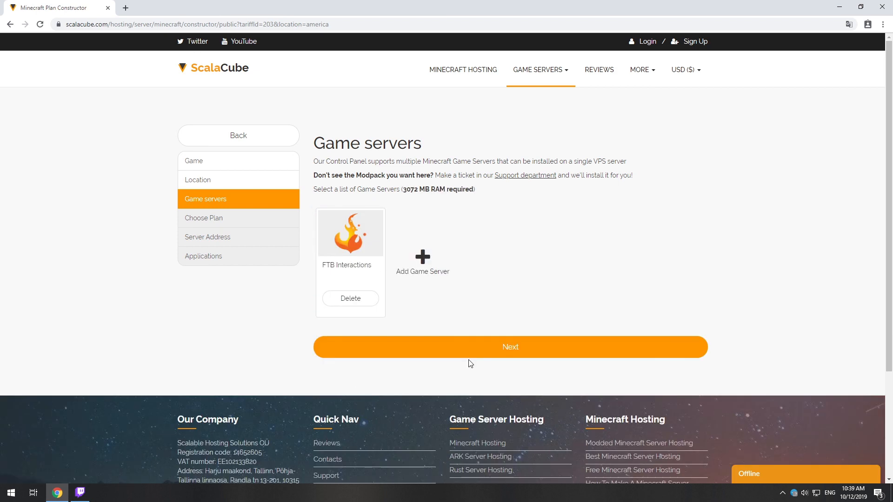
Step: Continue past plan selection to the Server Address step, keeping IP With Port - FREE
{"action": "left_click", "coordinate": [510, 347]}
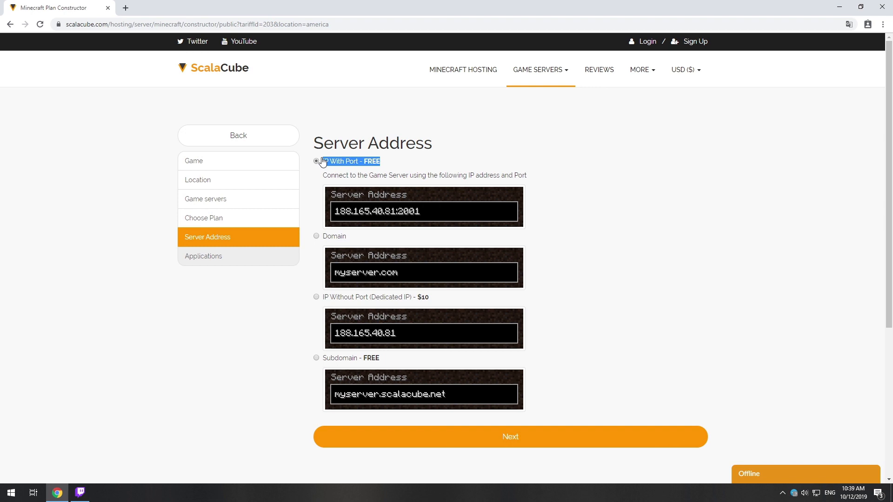
Step: Continue past Server Address and Applications with all toggles at NO to reach the VPS 3G order
{"action": "left_click", "coordinate": [509, 438]}
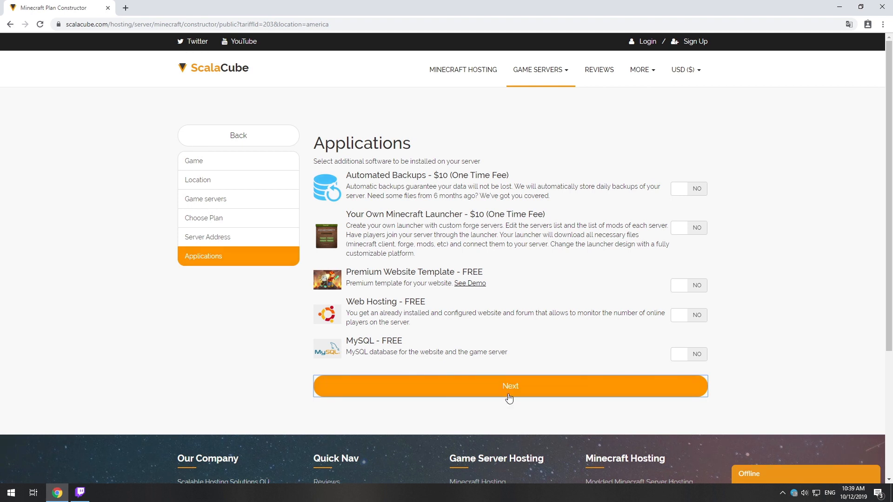
{"action": "left_click", "coordinate": [509, 386]}
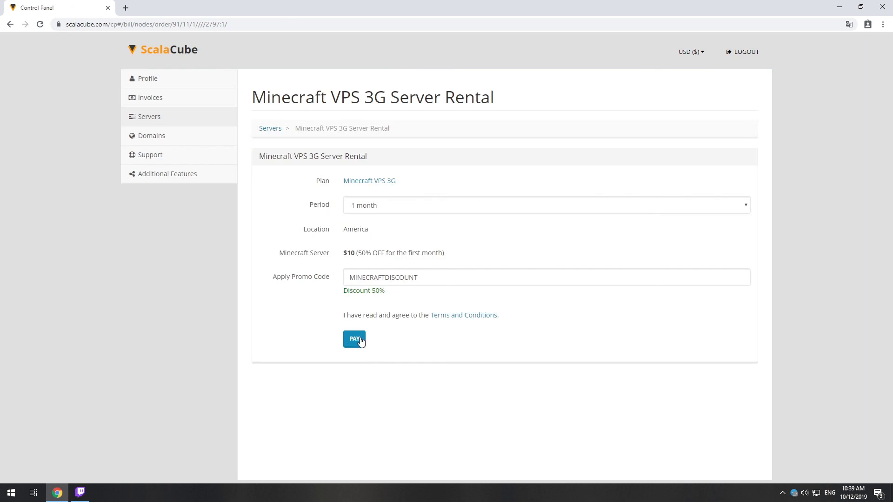
Step: Pay the discounted $10 VPS 3G order and show the account's Servers list
{"action": "left_click", "coordinate": [354, 338]}
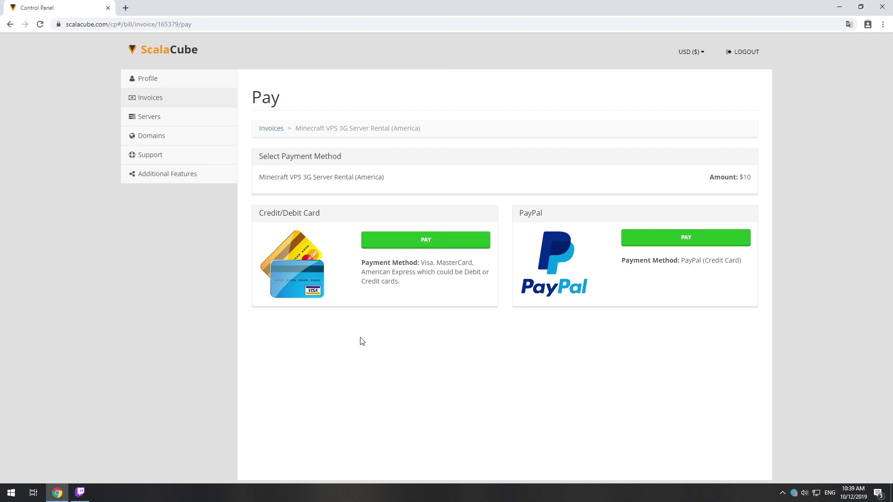
{"action": "left_click", "coordinate": [149, 116]}
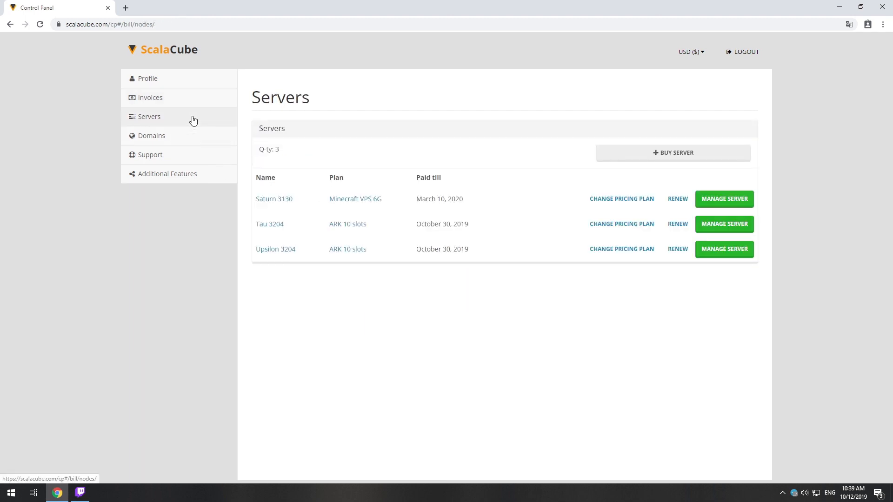
Step: Manage the Minecraft VPS and open the FTB Interactions game server's information page
{"action": "left_click", "coordinate": [723, 199]}
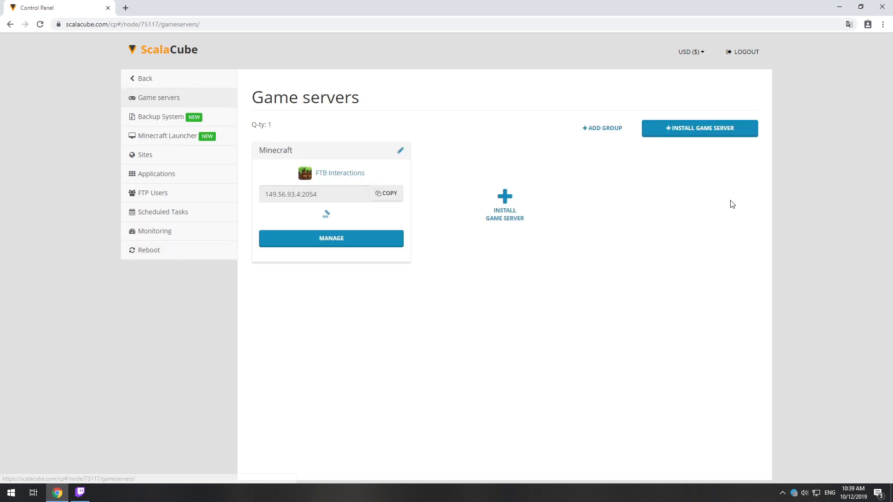
{"action": "left_click", "coordinate": [331, 238]}
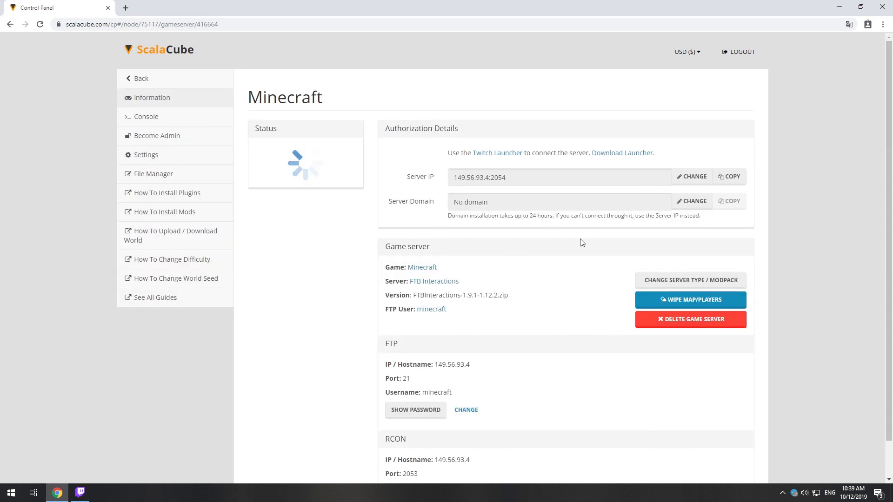
{"action": "left_click", "coordinate": [732, 177]}
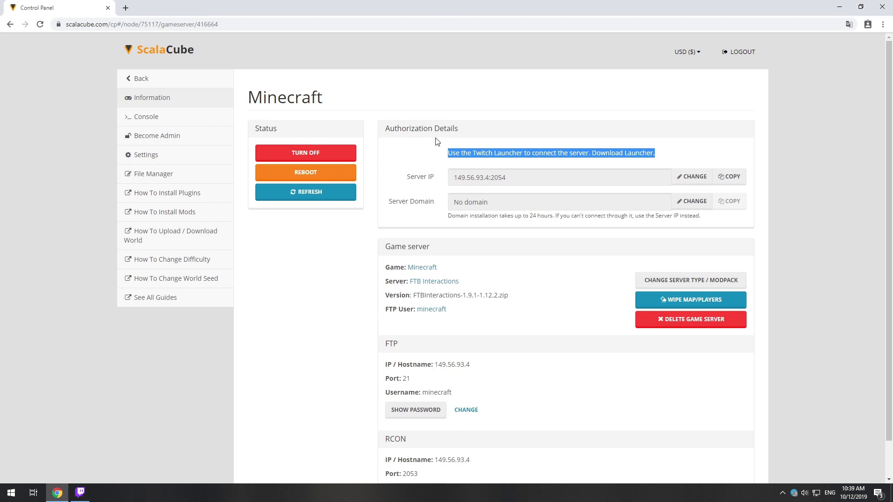
{"action": "mouse_move", "coordinate": [93, 497]}
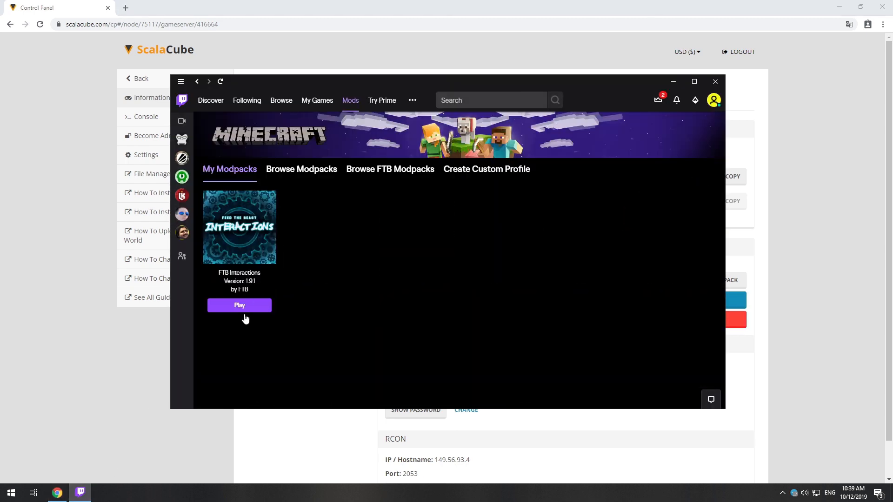
Step: Launch FTB Interactions from Twitch's My Modpacks through the Minecraft Launcher to its main menu
{"action": "left_click", "coordinate": [239, 227]}
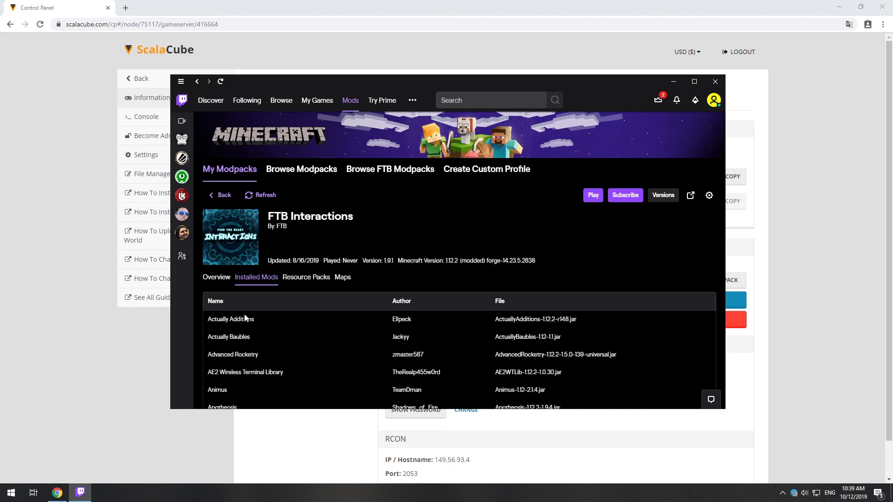
{"action": "left_click", "coordinate": [593, 194]}
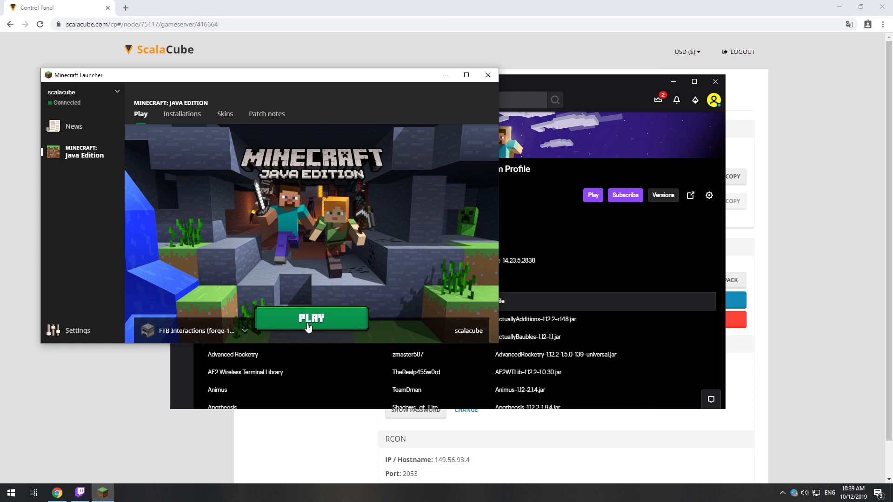
{"action": "left_click", "coordinate": [311, 318]}
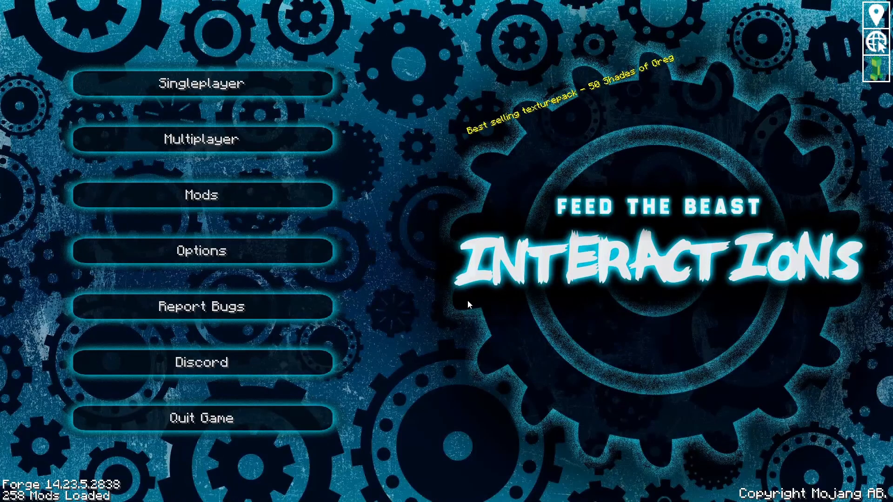
Step: Add the rented server's address to the Multiplayer list and join the new Minecraft Server entry
{"action": "left_click", "coordinate": [200, 139]}
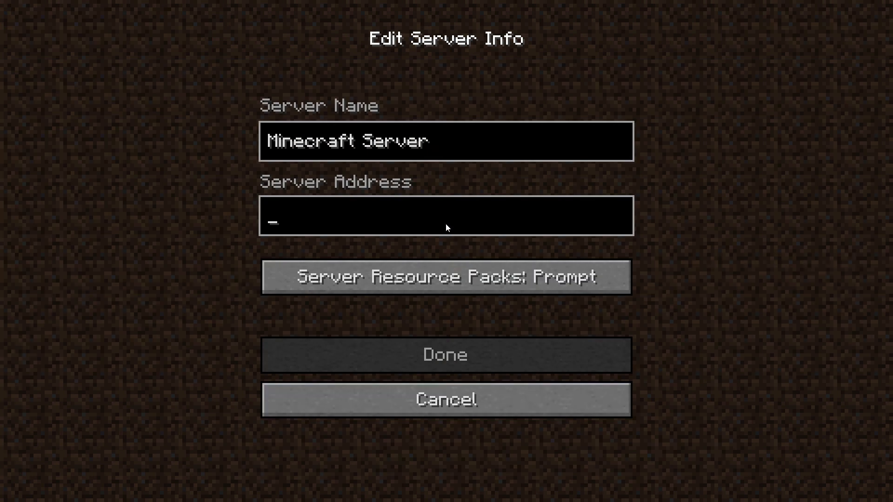
{"action": "left_click", "coordinate": [445, 355]}
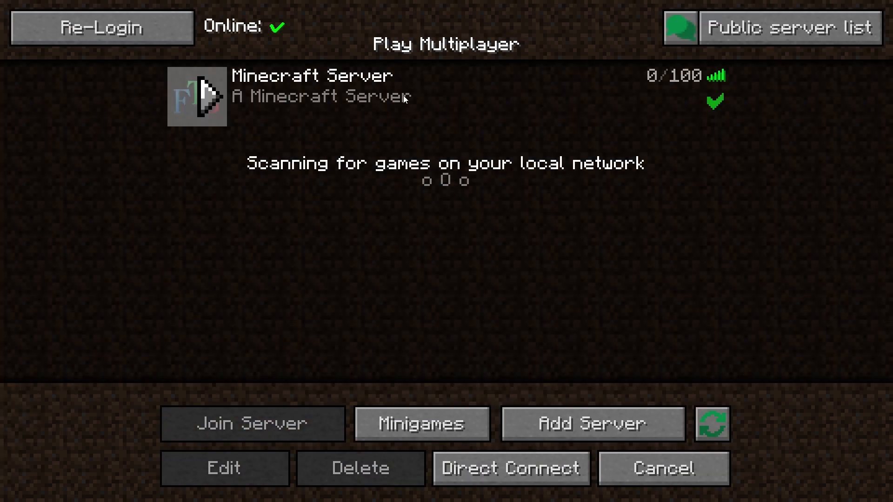
{"action": "left_click", "coordinate": [252, 424]}
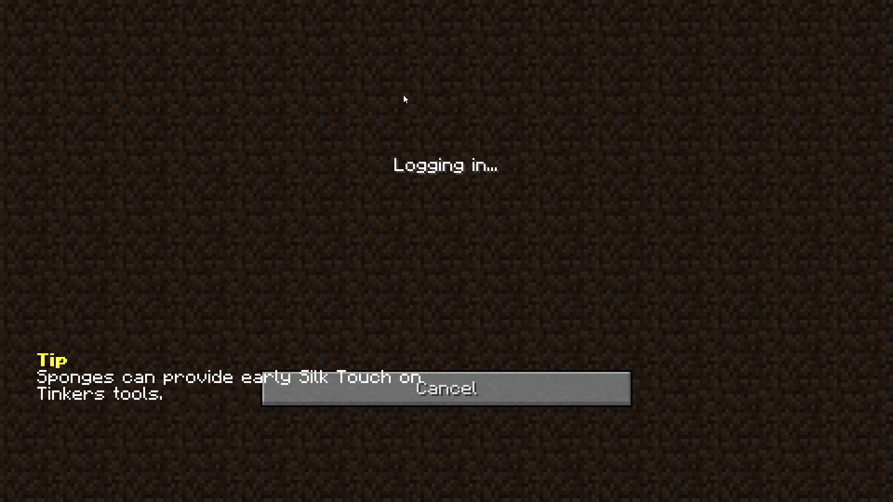